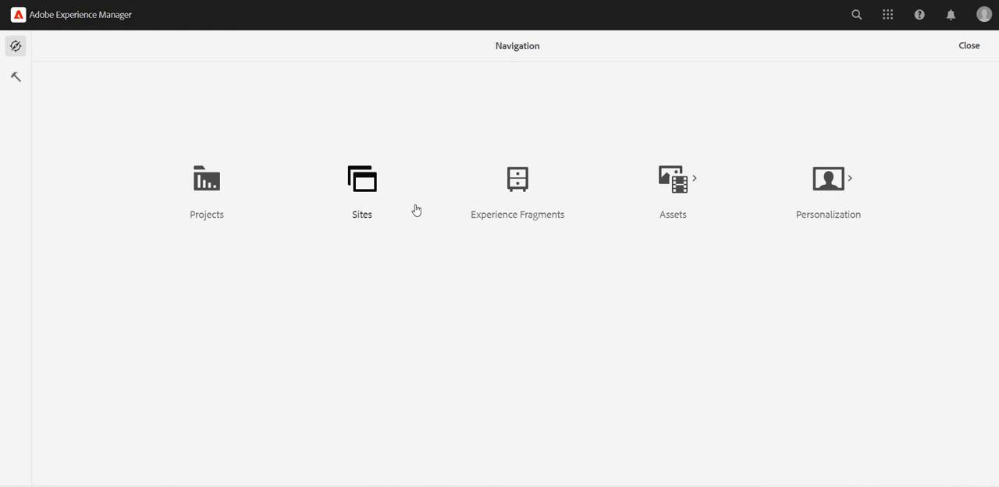
mouse_move(422, 209)
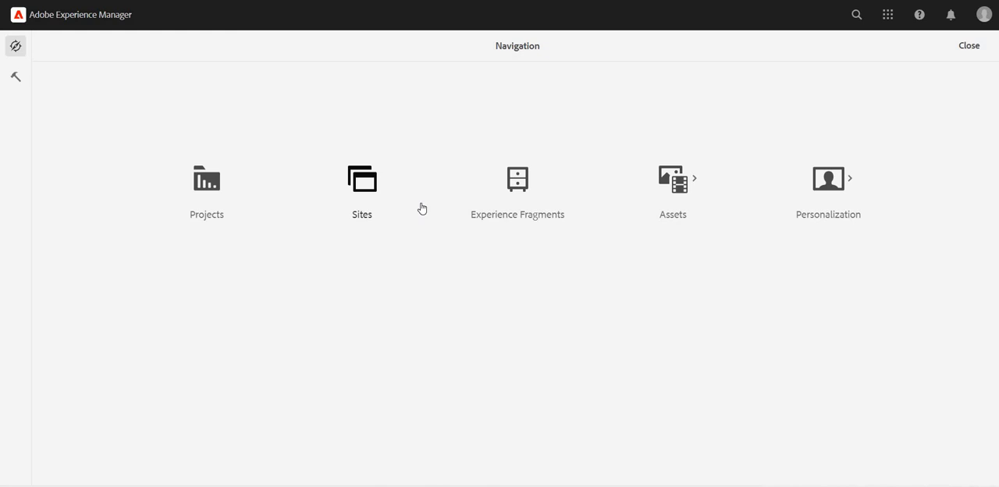
mouse_move(409, 207)
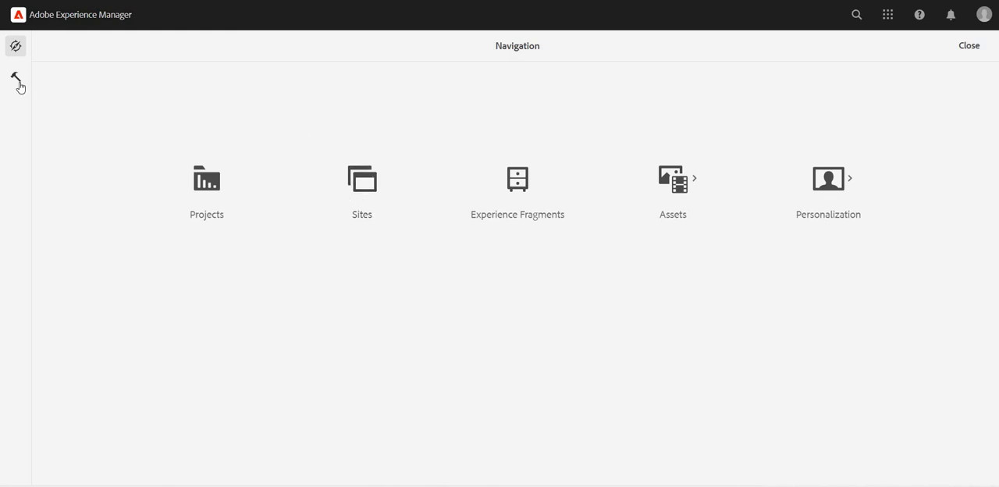
From Tools, reach the GraphQL endpoints list and start creating a new endpoint.
click(15, 78)
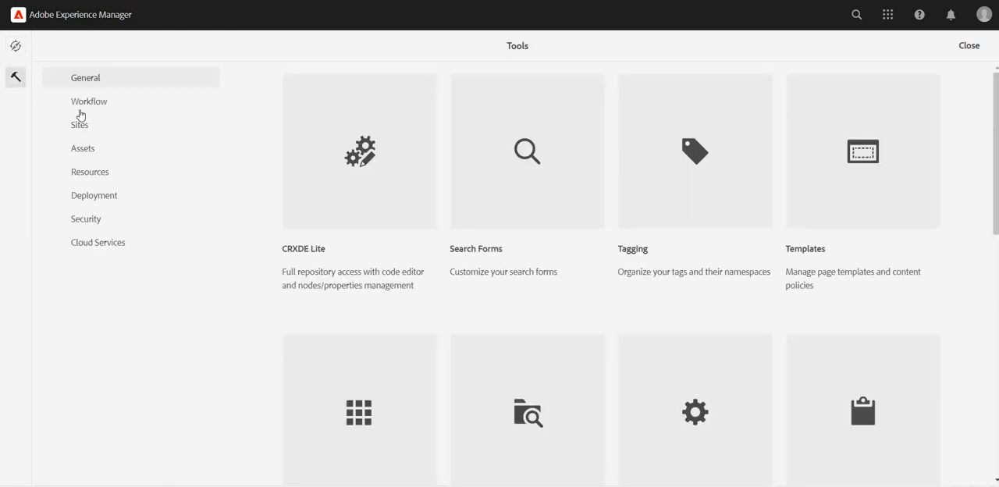
mouse_move(390, 240)
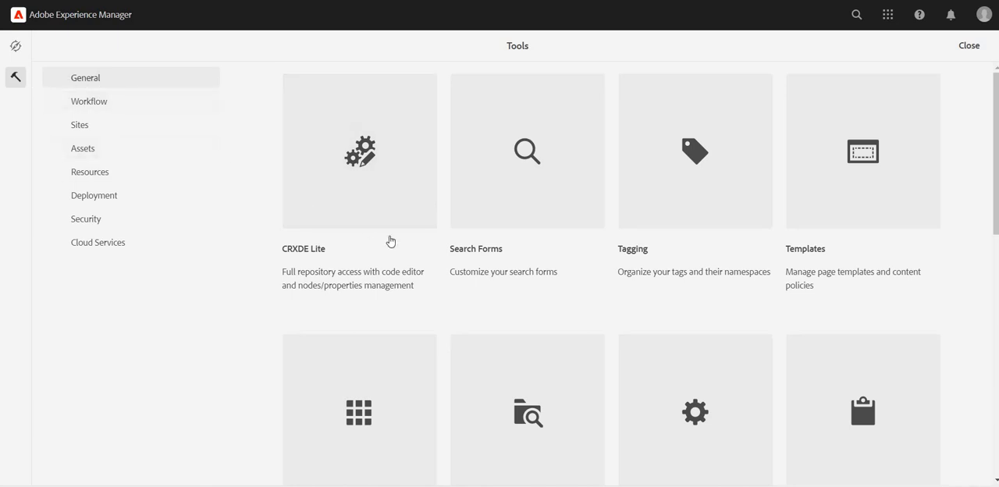
scroll(down, 3)
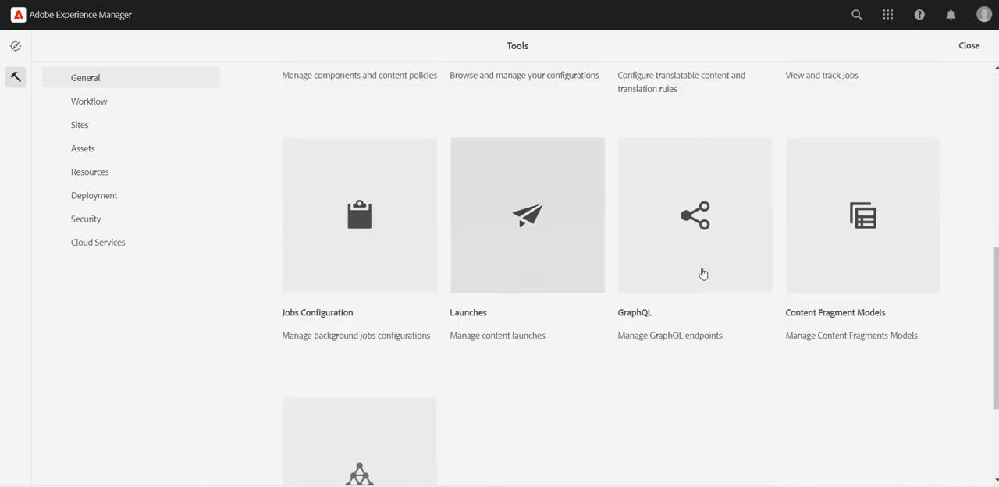
click(692, 216)
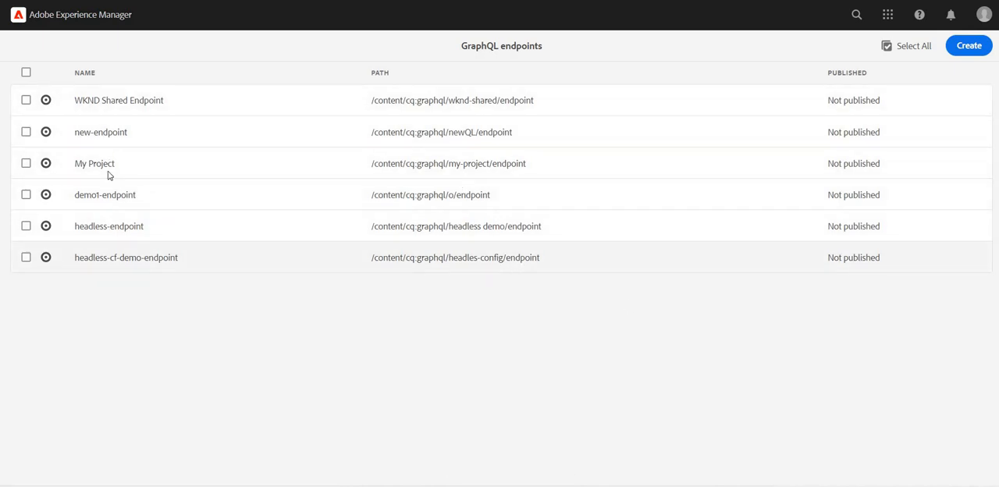
mouse_move(143, 135)
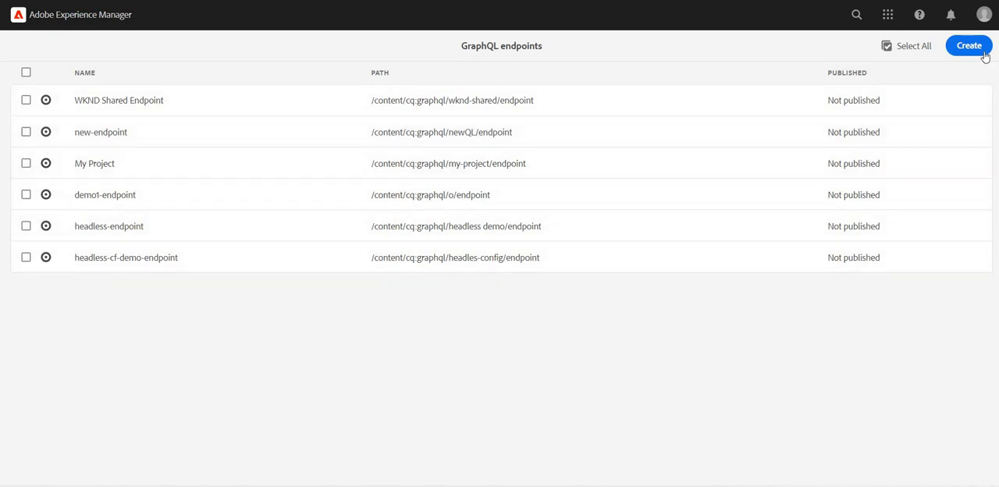
click(967, 46)
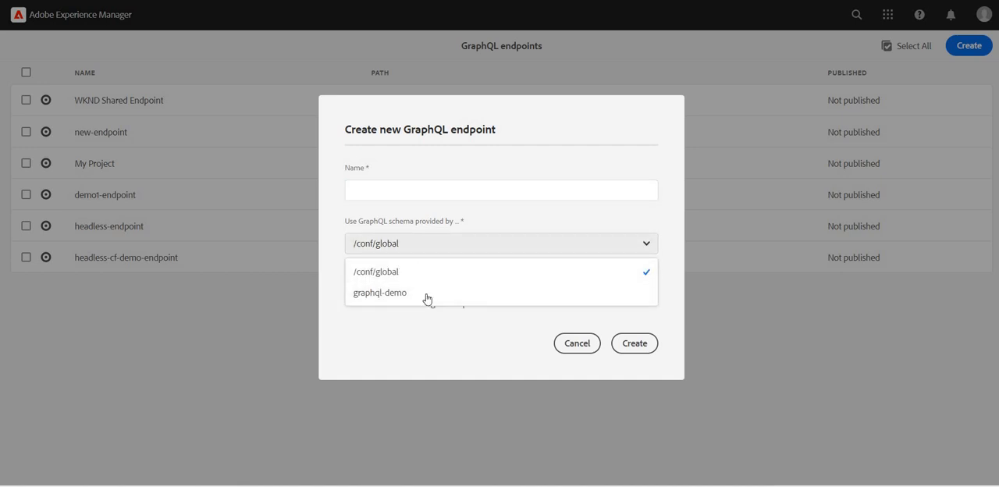
mouse_move(444, 298)
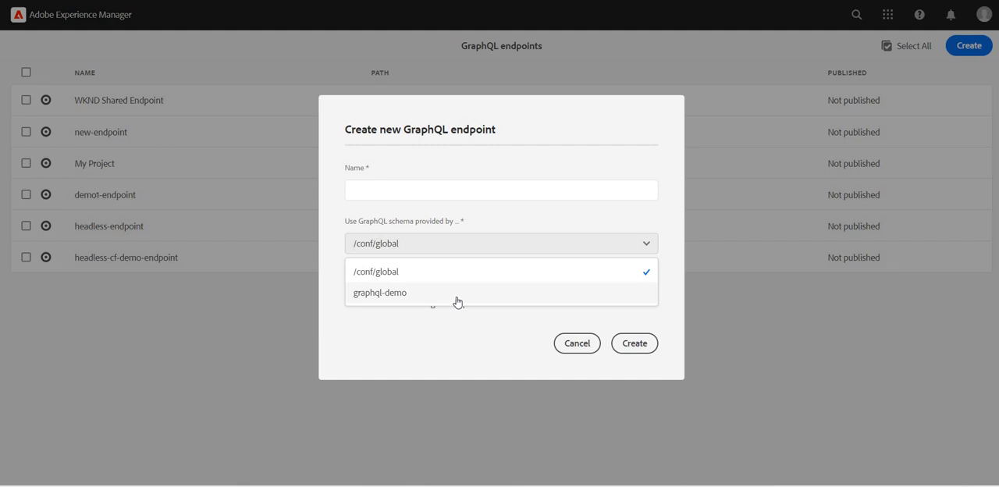
mouse_move(577, 351)
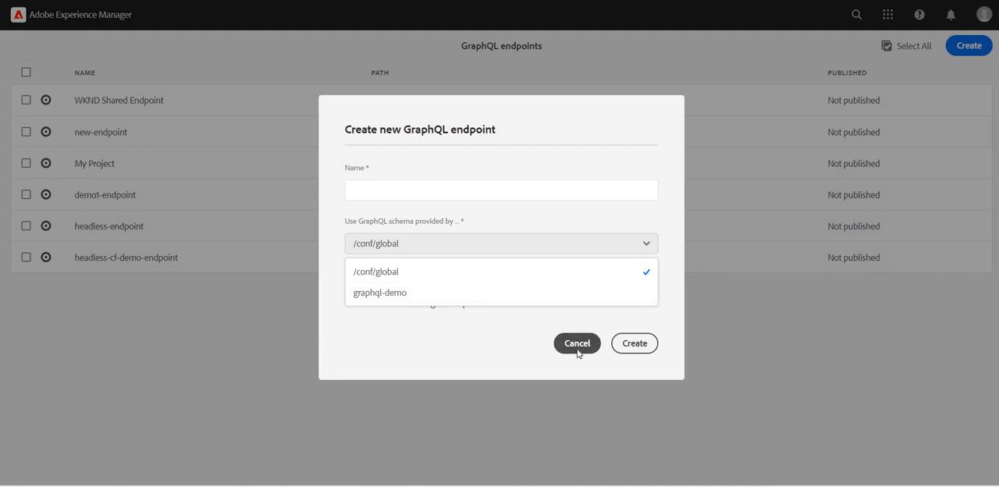
Cancel the endpoint dialog and start a new configuration titled graphql-demo-endpoint-final.
click(577, 343)
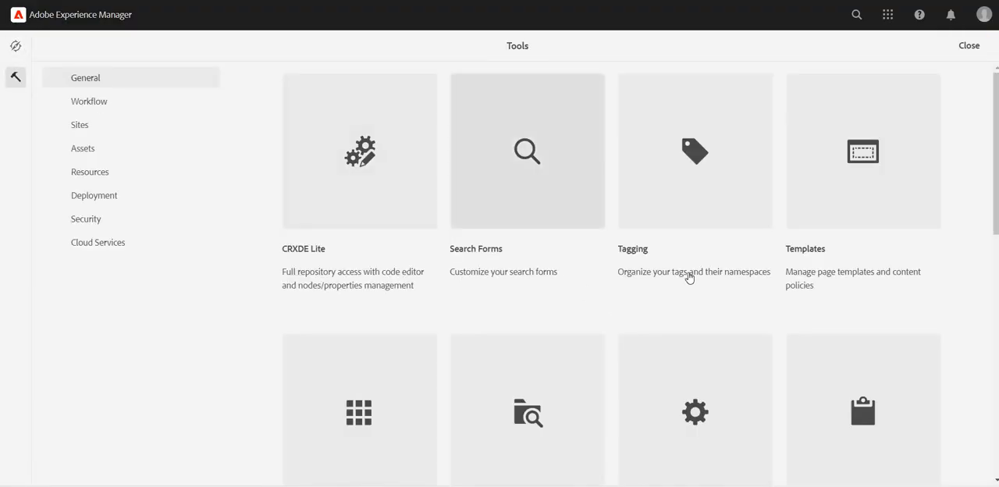
scroll(down, 3)
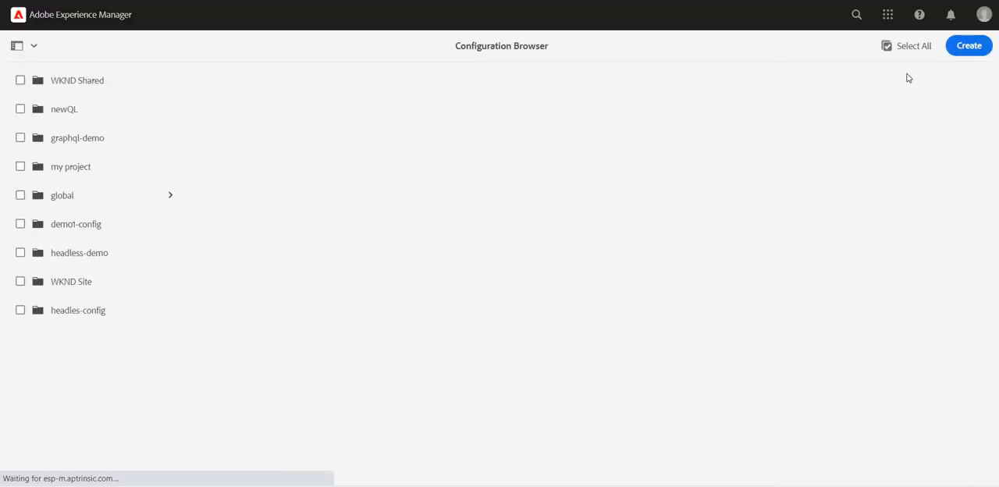
click(967, 45)
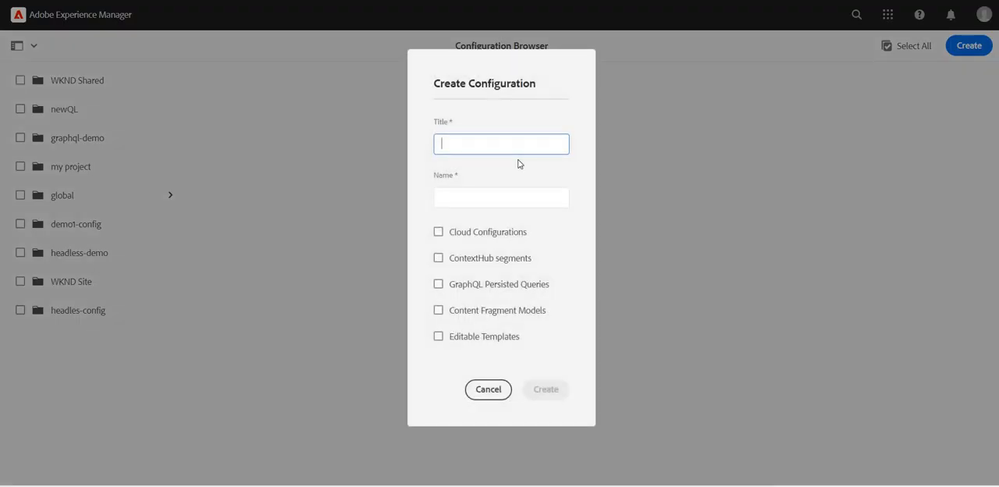
text(gr)
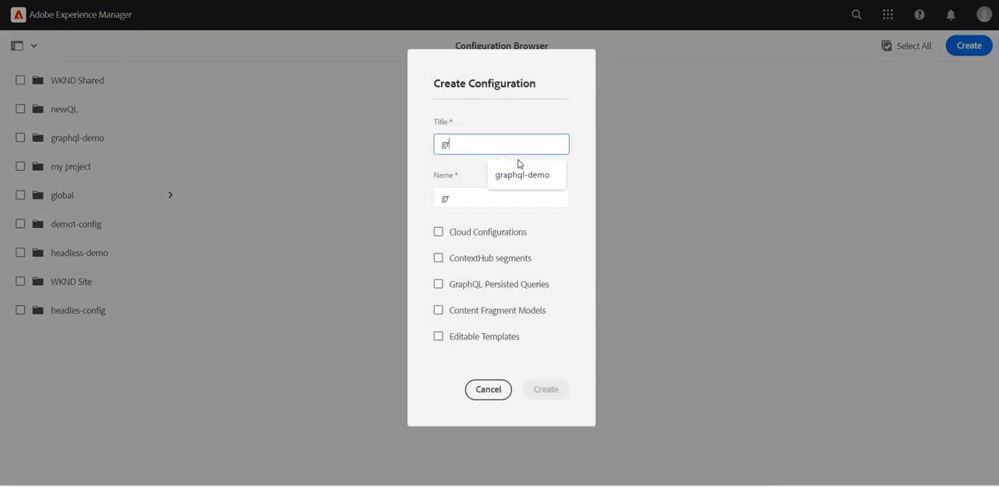
text(aphql-demo)
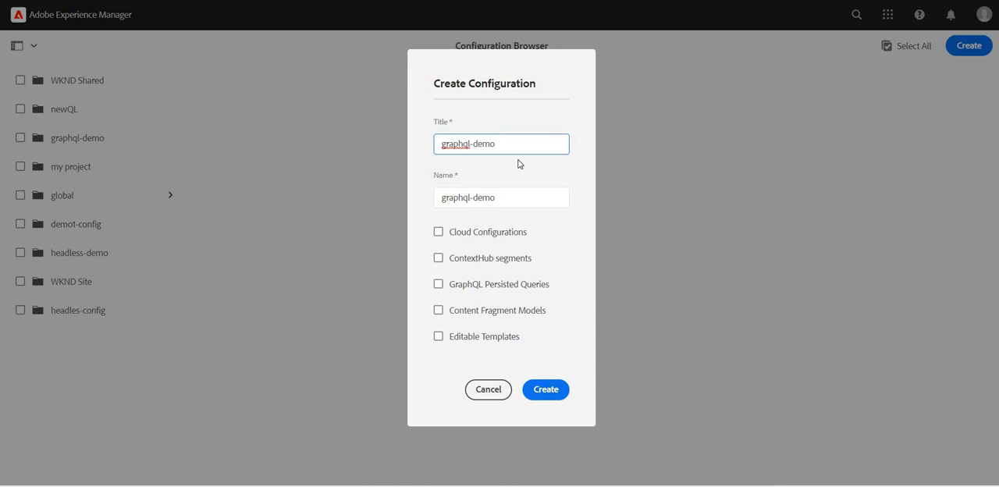
text(-)
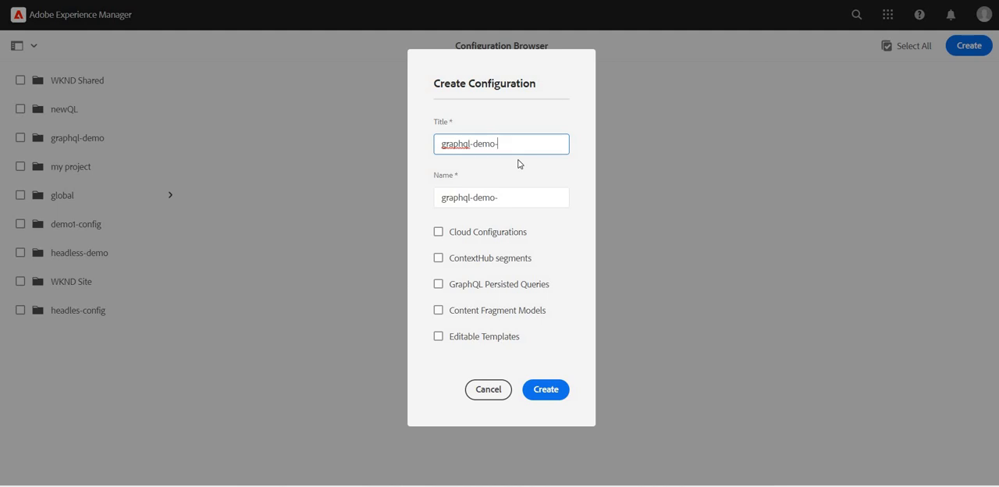
key(Backspace)
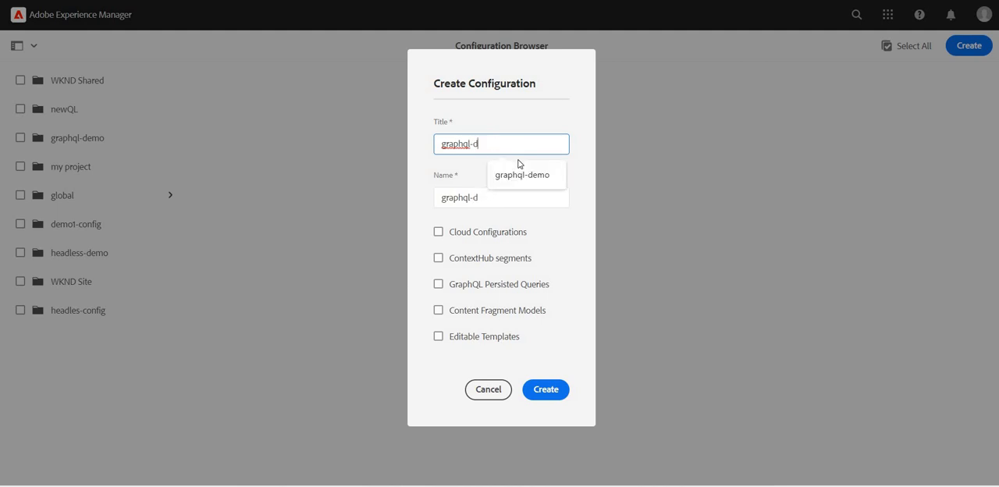
click(521, 174)
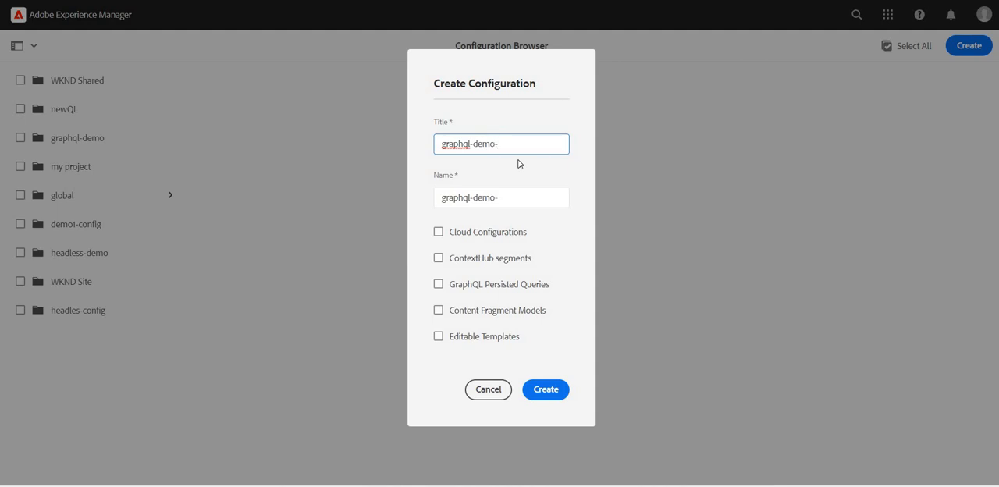
text(endpoint)
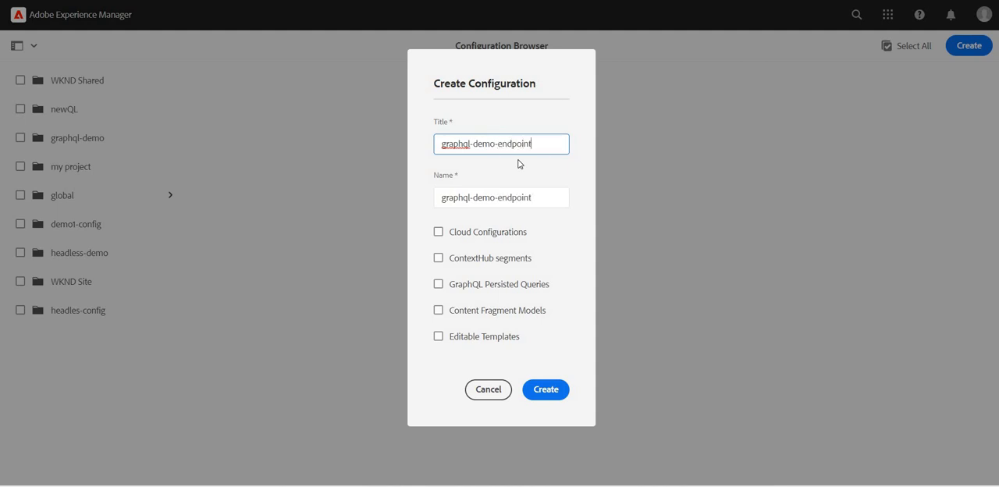
text(-fi)
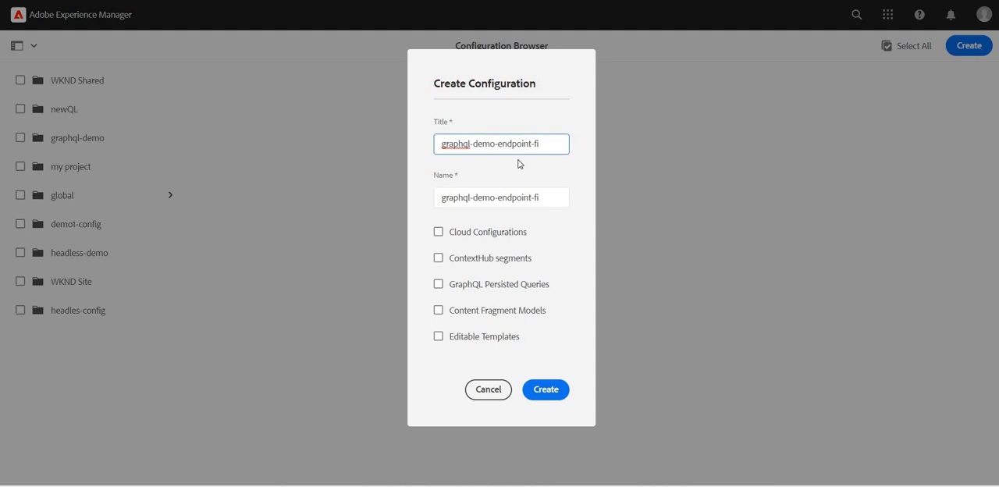
text(nal)
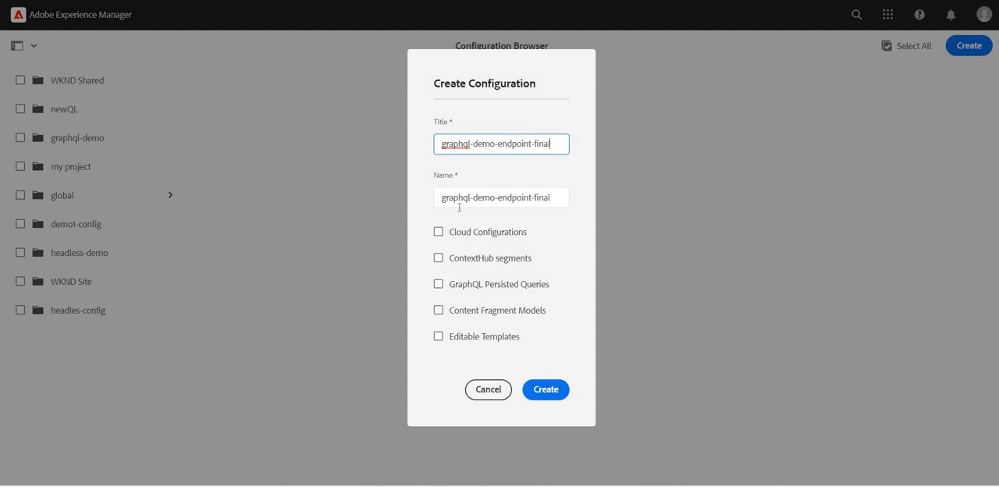
Enable the configuration's capabilities, including cloud configurations.
click(437, 231)
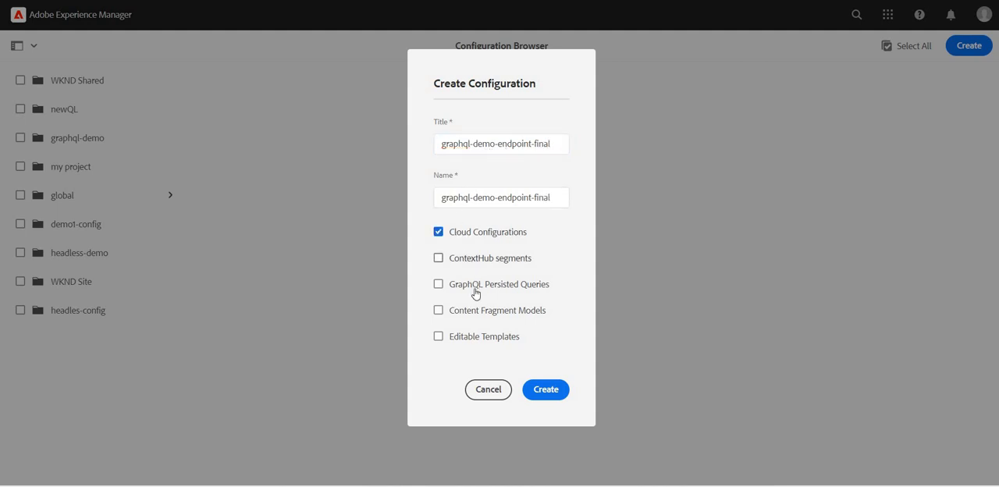
click(437, 284)
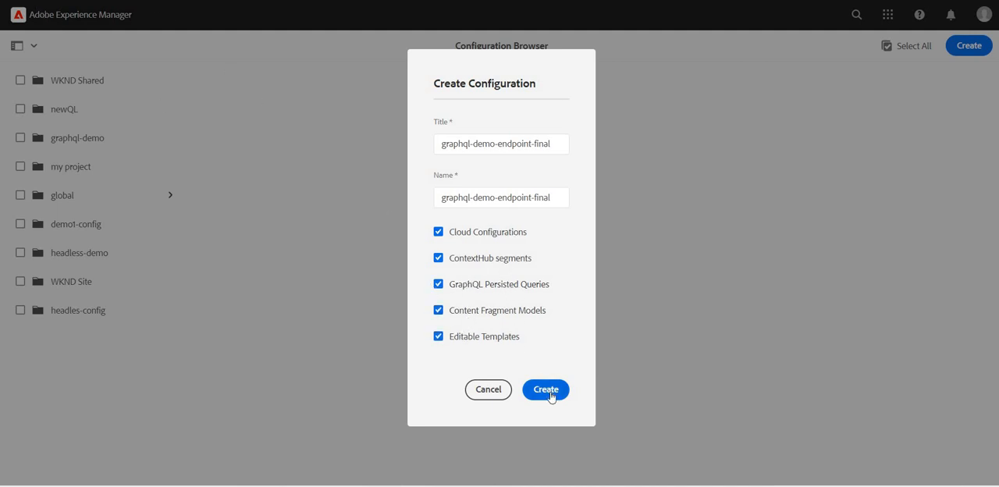
Create the configuration, leave its properties unchanged and return to the Tools overview.
click(546, 390)
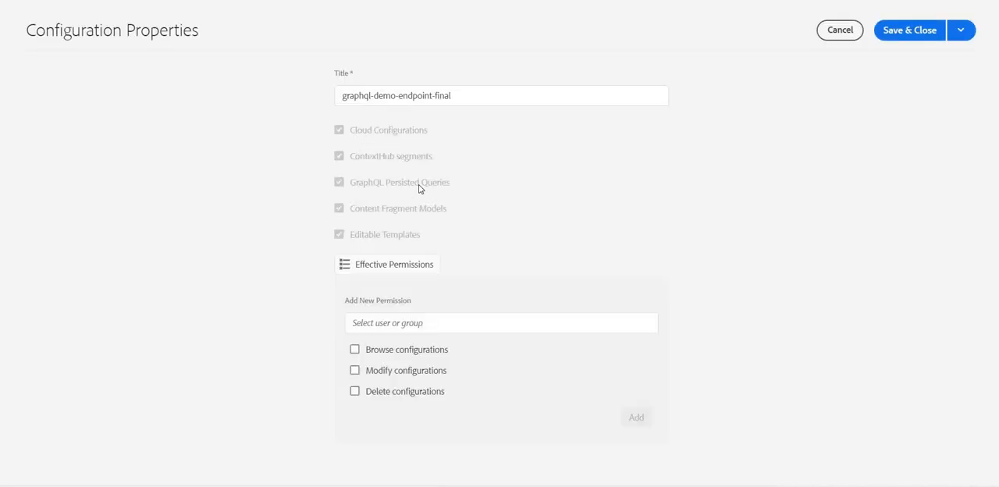
mouse_move(337, 191)
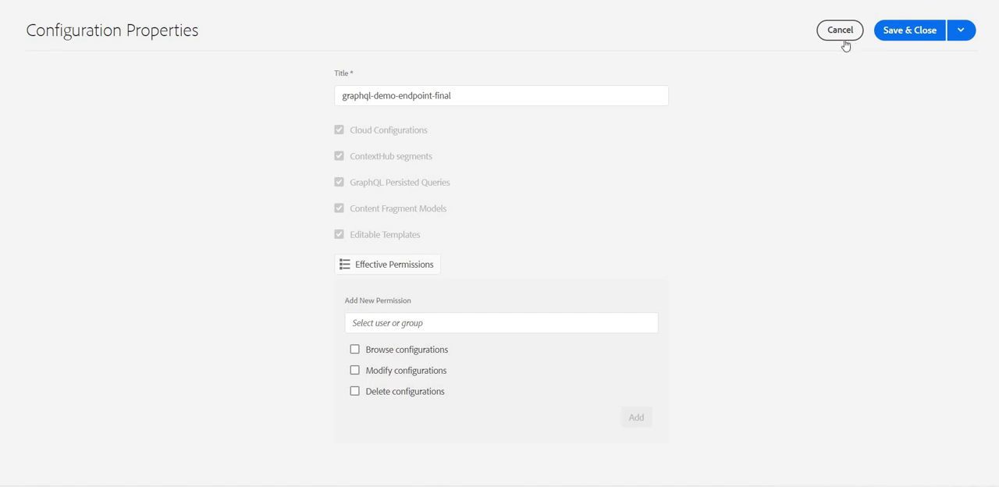
click(839, 30)
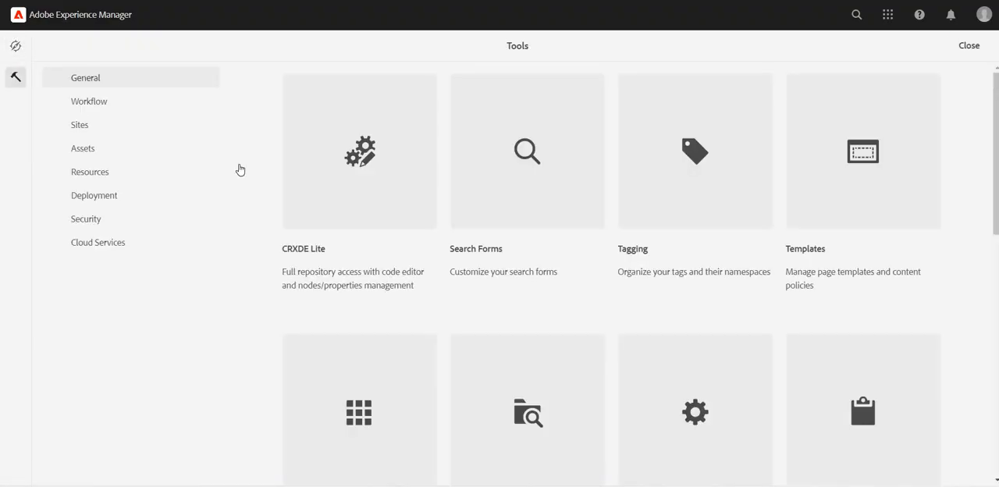
scroll(down, 3)
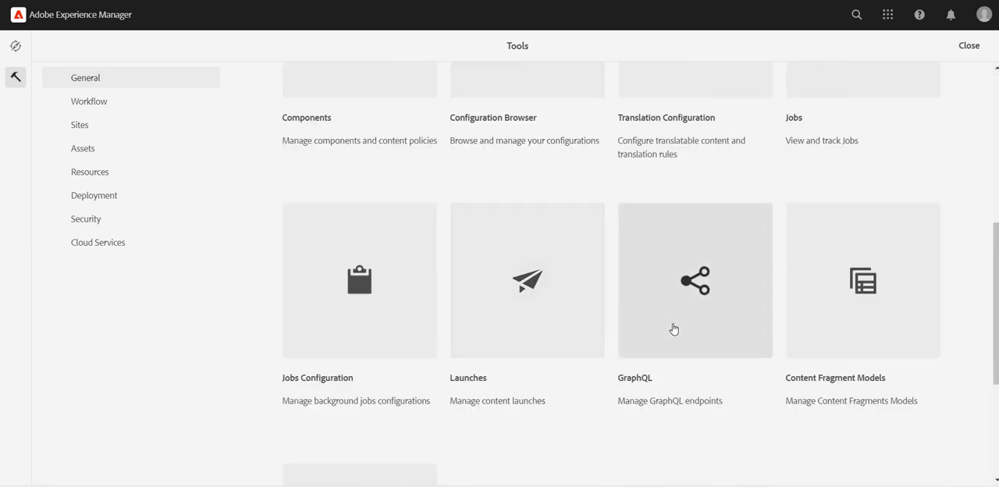
Start a new GraphQL endpoint named graphql-demo-final-endpoint.
click(693, 281)
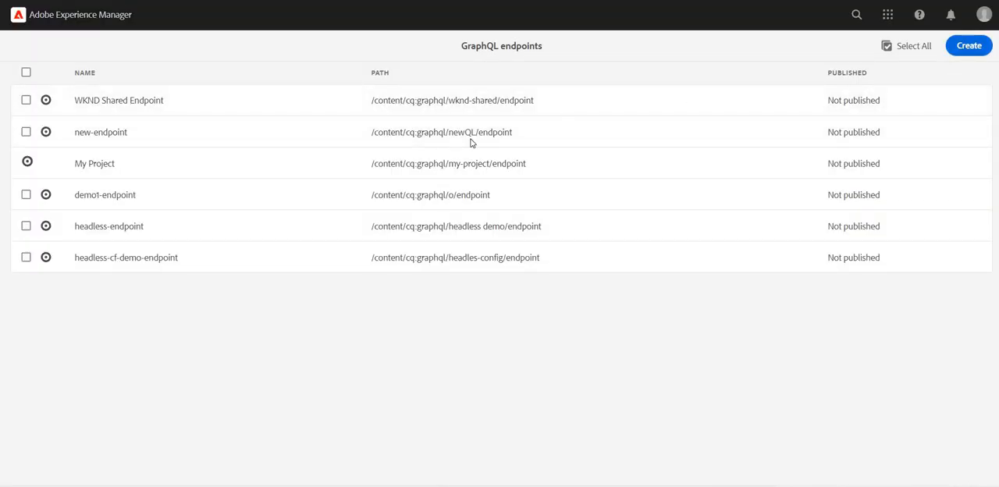
click(968, 45)
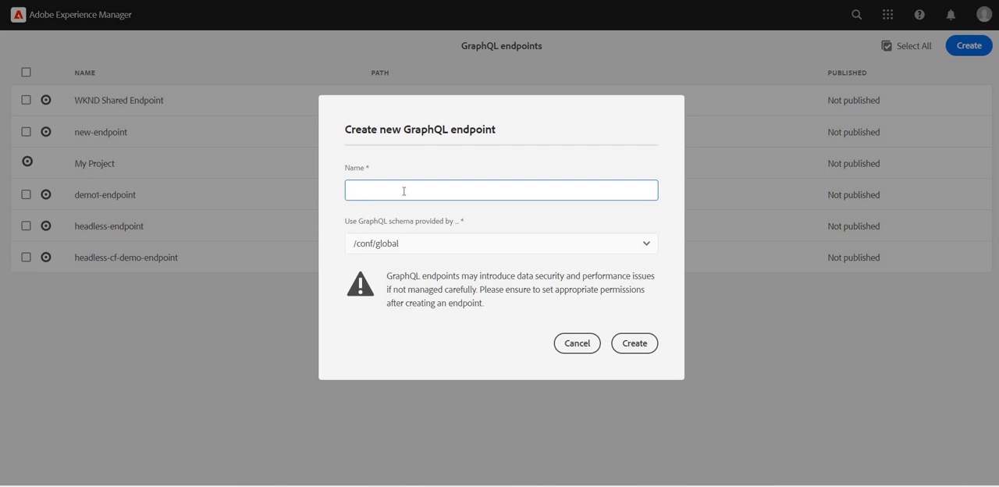
text(grah)
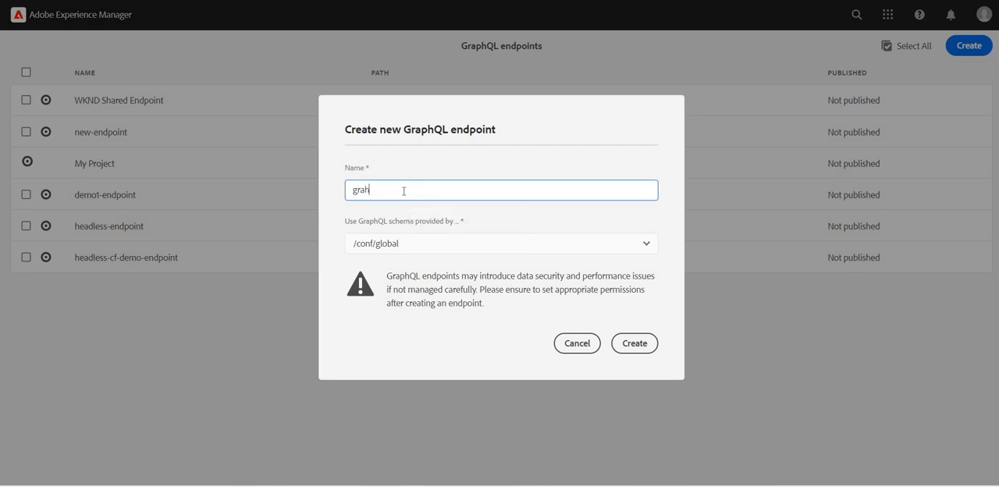
text(h)
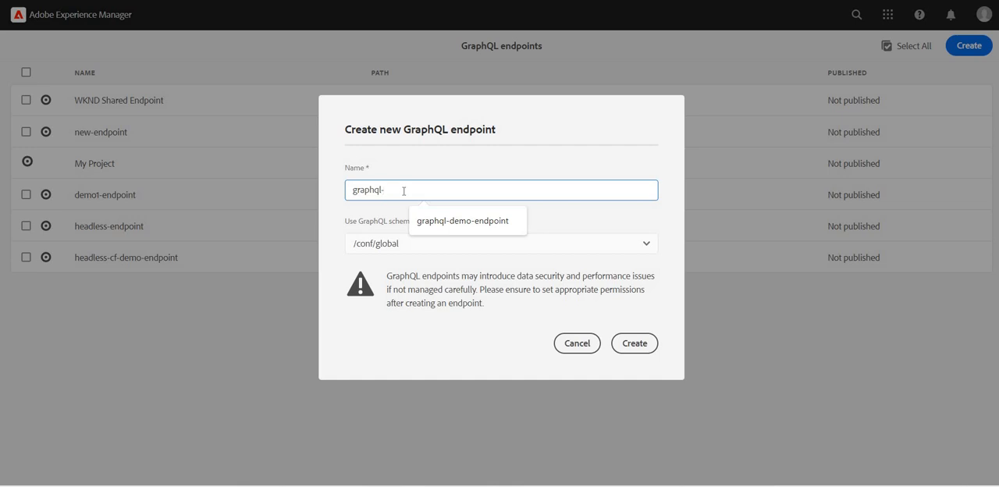
click(462, 220)
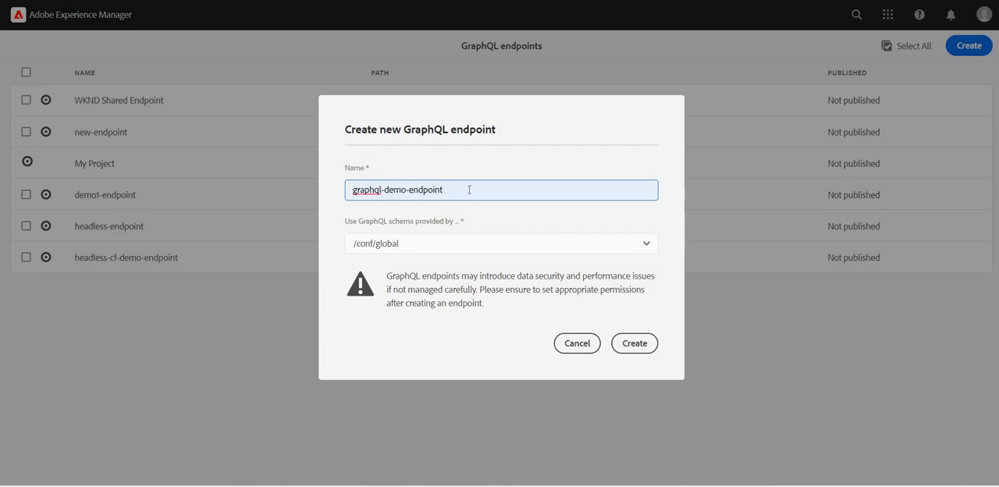
text(final-)
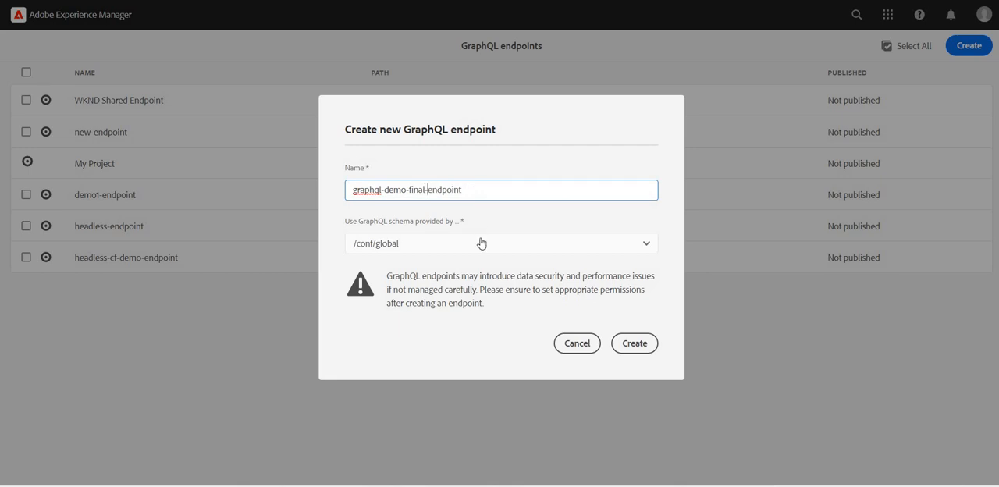
Use graphql-demo-endpoint-final as the schema source and create the endpoint.
click(499, 243)
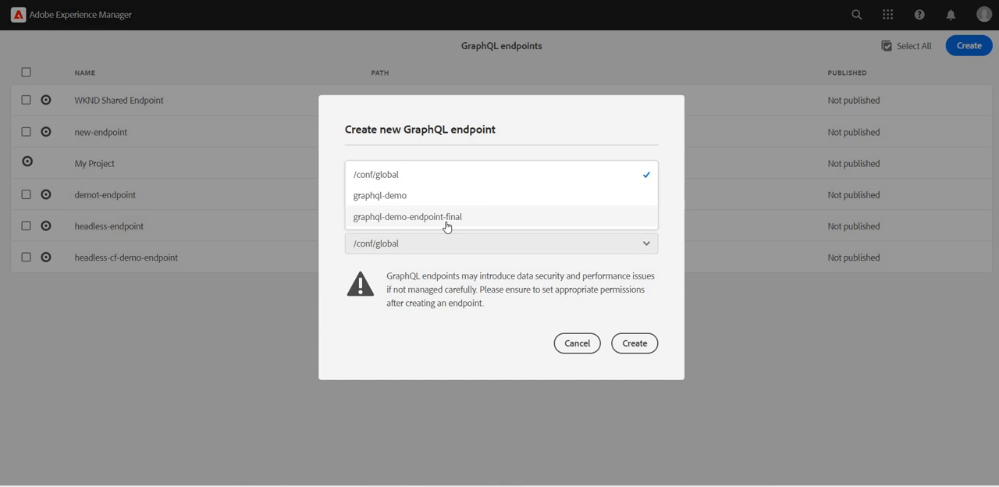
click(406, 215)
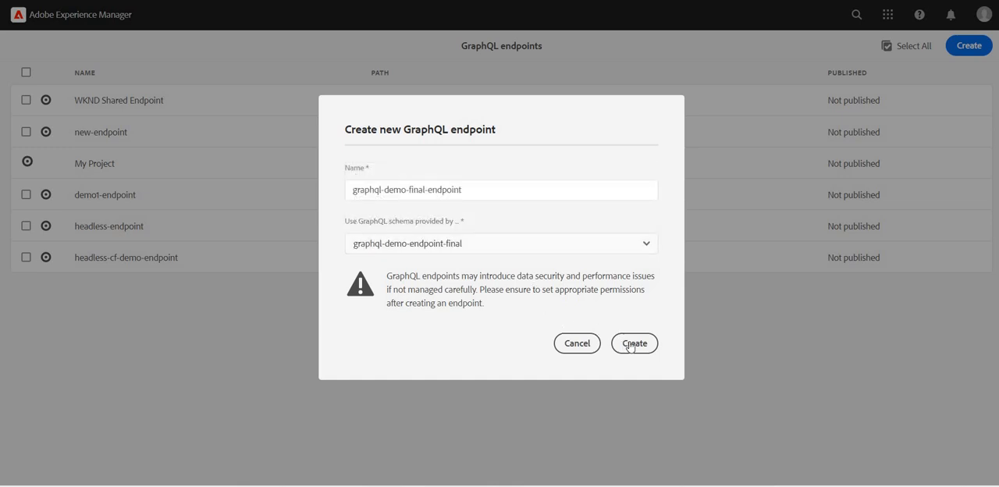
click(634, 343)
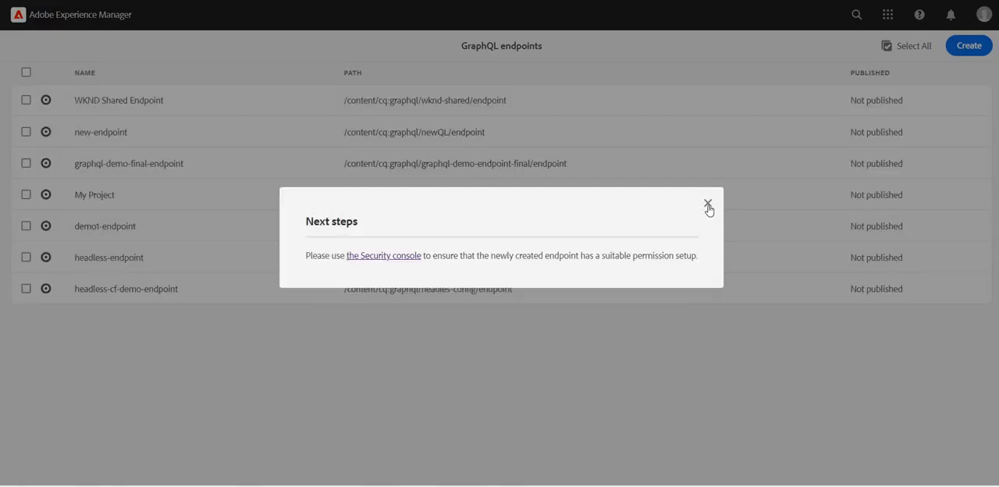
Dismiss the next-steps notice and select the new endpoint's content path text.
click(708, 202)
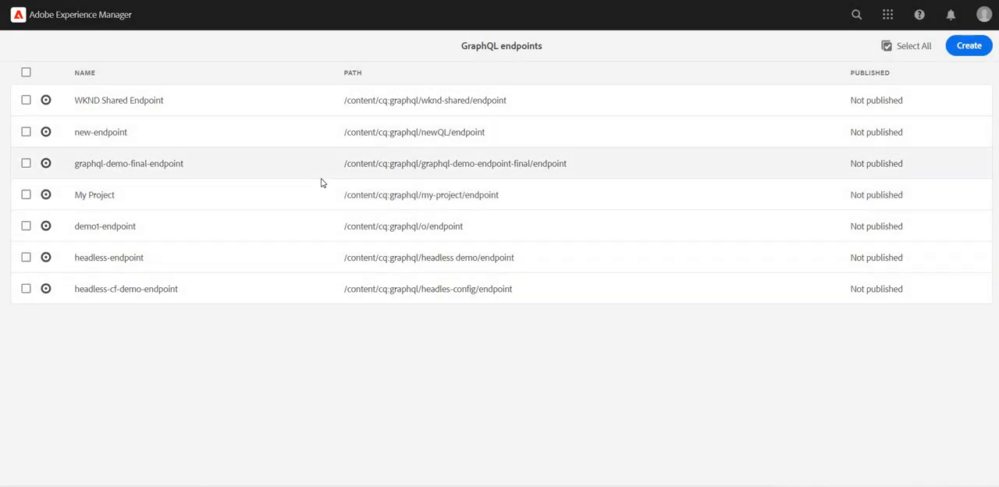
mouse_move(340, 168)
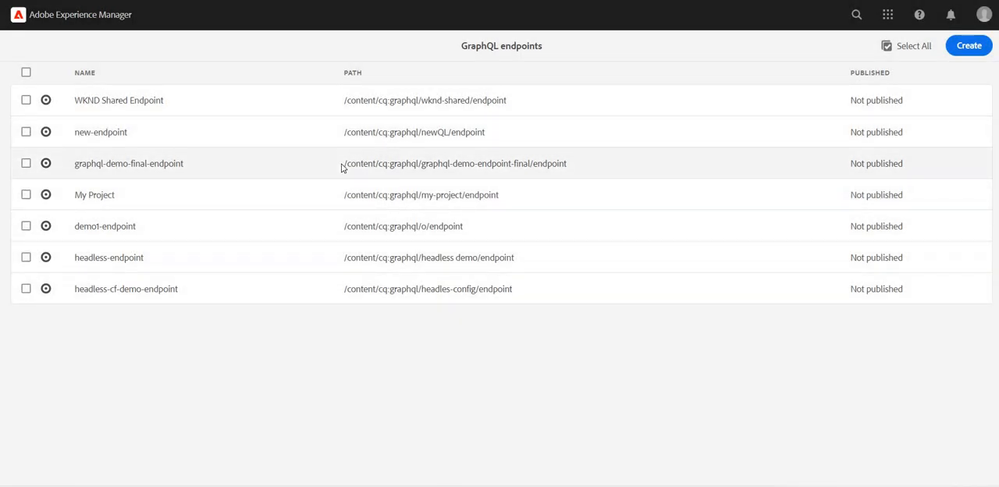
double_click(454, 162)
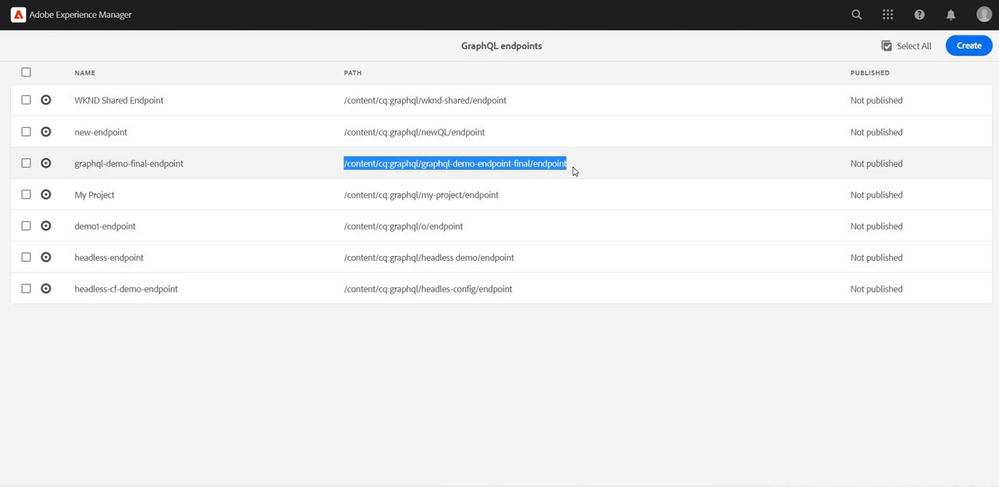
mouse_move(381, 225)
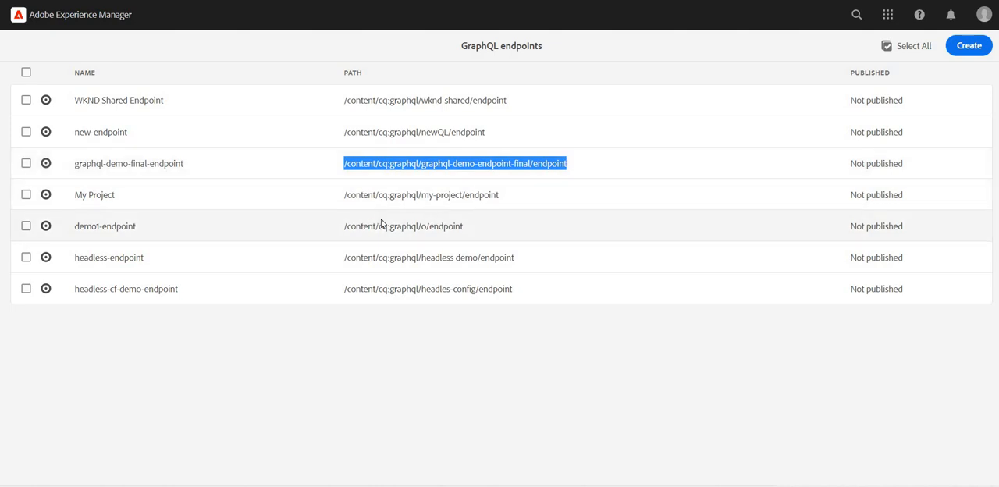